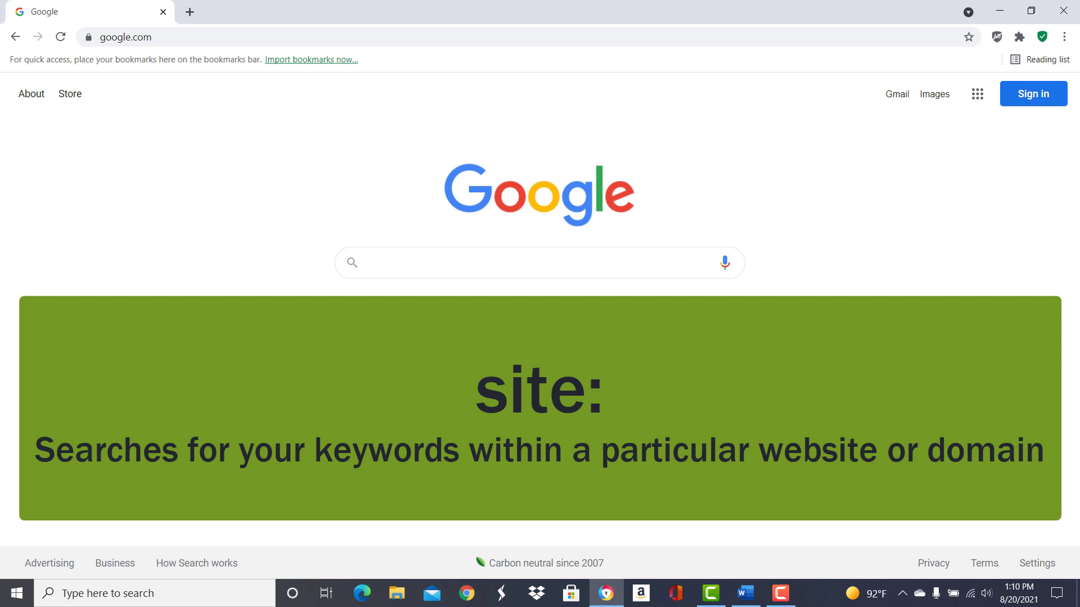
Search Google for "worker productivity" site:dol.gov, giving about 412 Department of Labor results.
{"action": "left_click", "coordinate": [164, 384]}
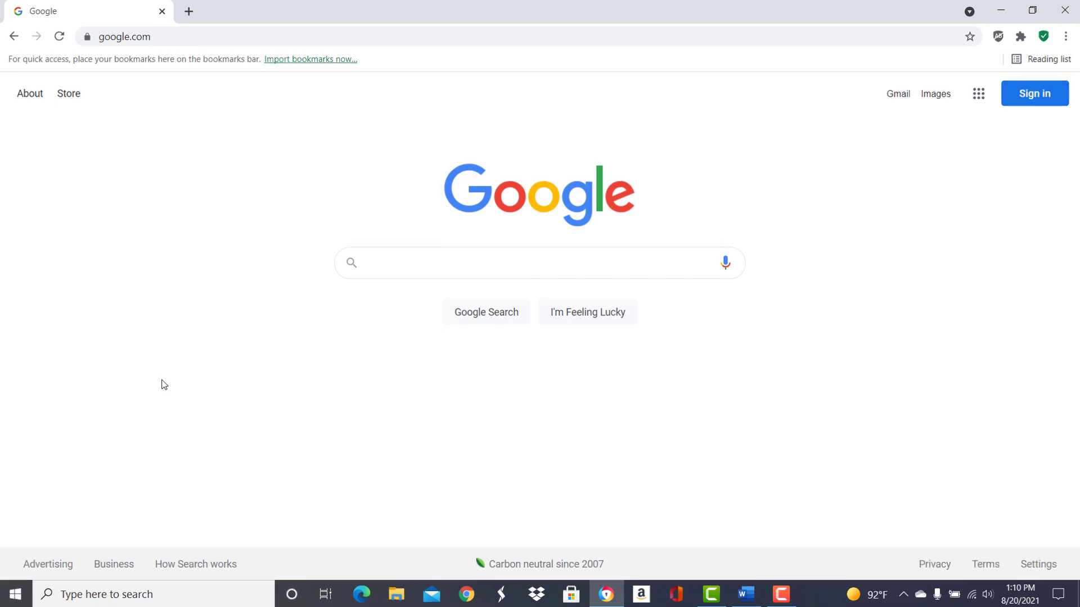
{"action": "type", "text": "\"worker productivity\" site:dol.gov"}
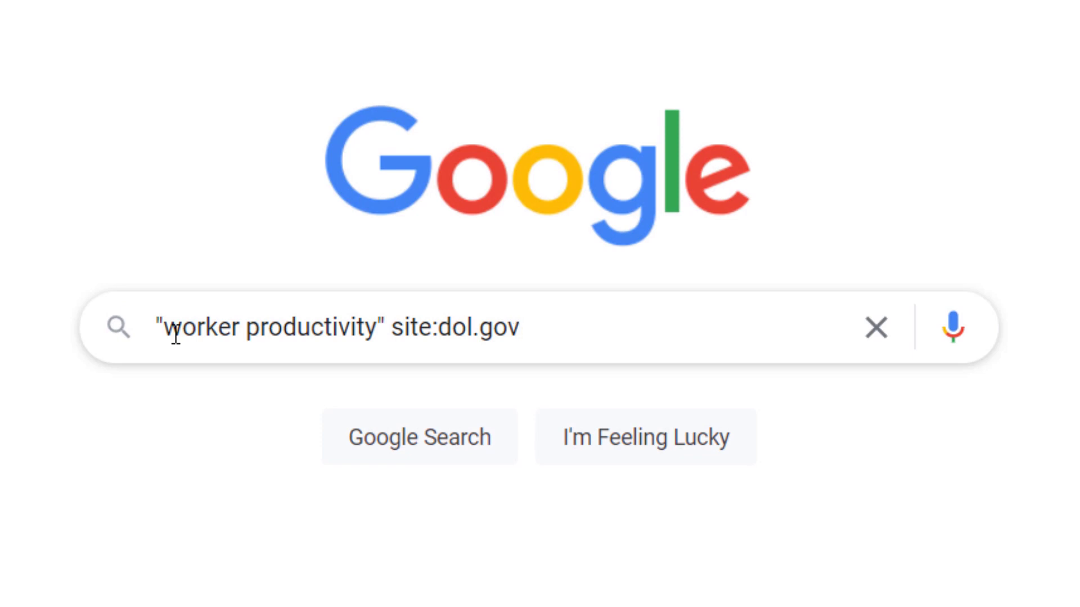
{"action": "left_click", "coordinate": [520, 328]}
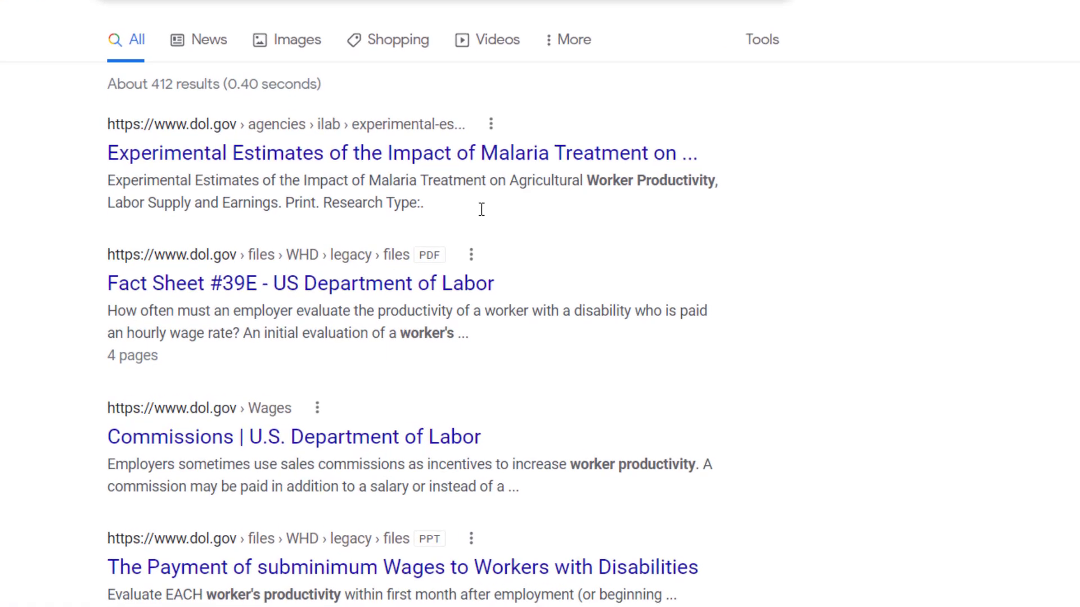
Broaden the search to "worker productivity" site:gov, showing cdc.gov and nih.gov results.
{"action": "scroll", "scroll_direction": "up", "scroll_amount": 3}
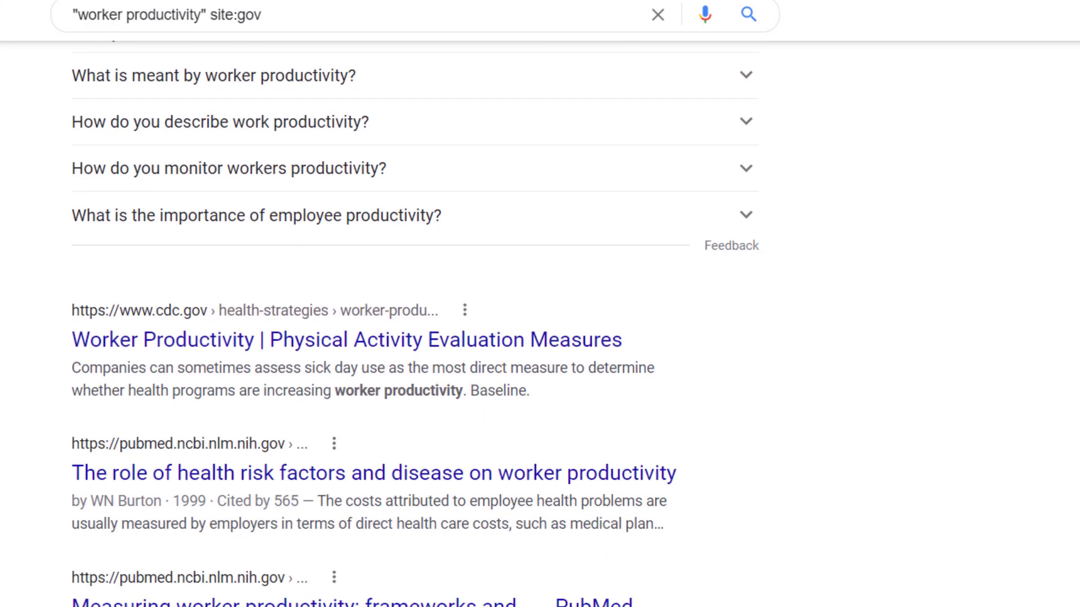
Scroll through the site:gov results and return to an empty Google home page.
{"action": "scroll", "scroll_direction": "down", "scroll_amount": 3}
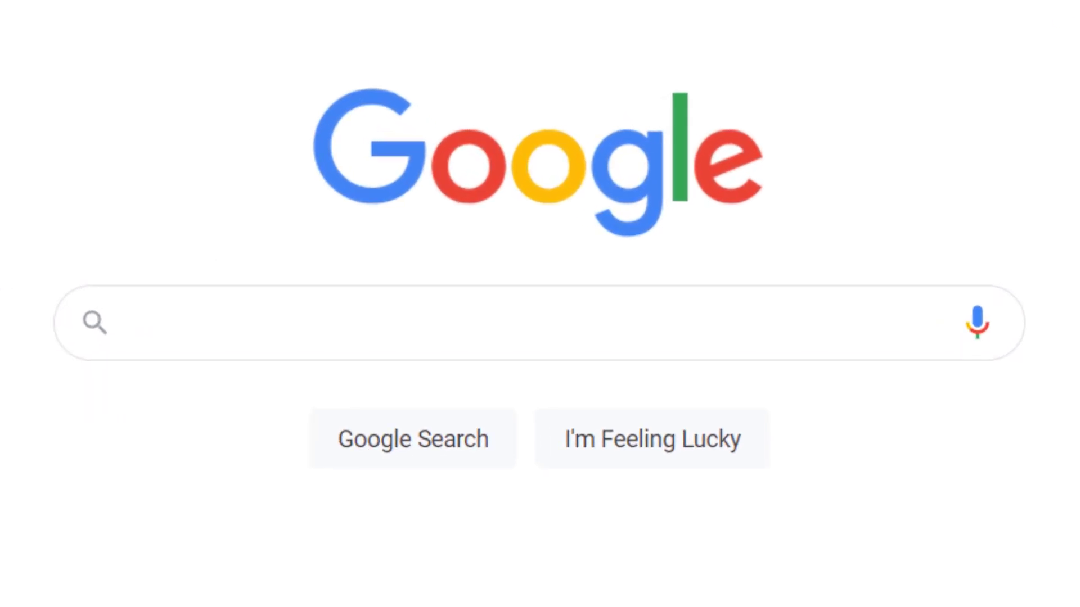
Search for intitle:"worker productivity", returning about 6,220 title-matching results.
{"action": "type", "text": "intitle:\"worker productivity\""}
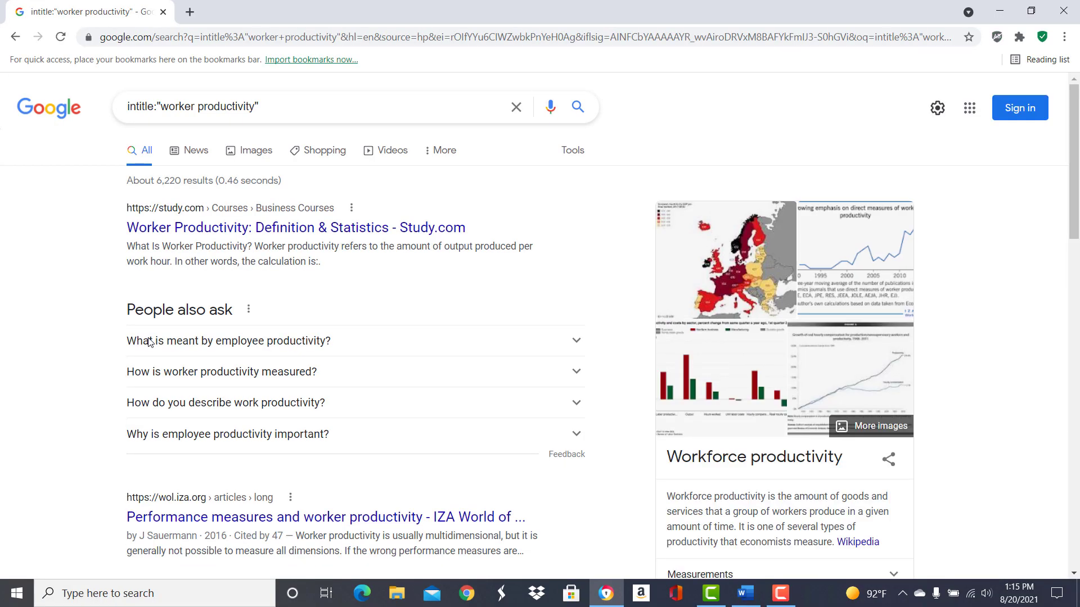
Scroll through the intitle results, then return to the Google home page via the logo.
{"action": "scroll", "scroll_direction": "down", "scroll_amount": 3}
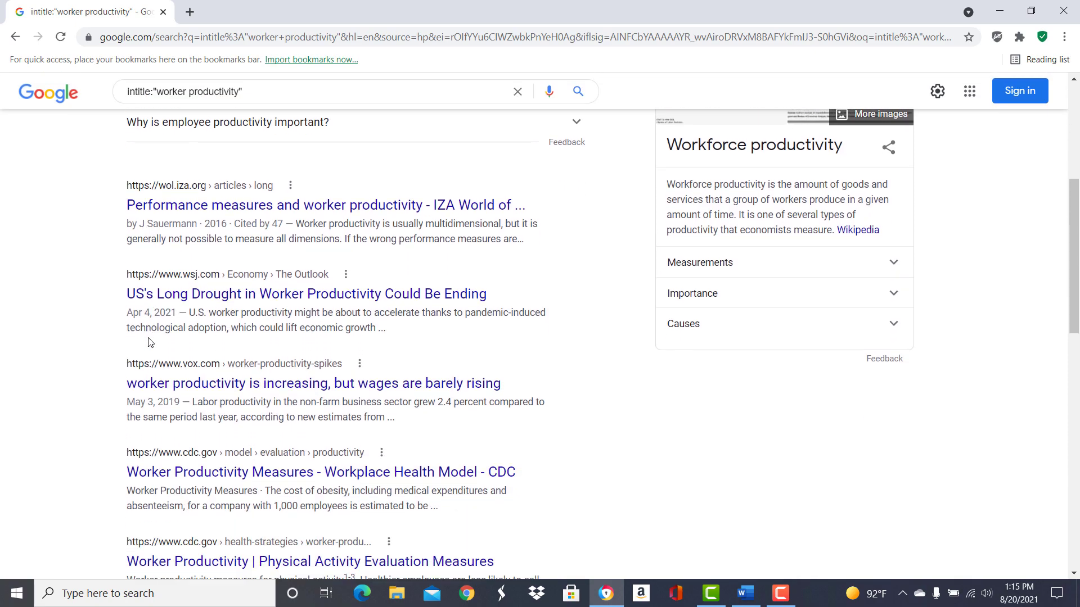
{"action": "scroll", "scroll_direction": "down", "scroll_amount": 3}
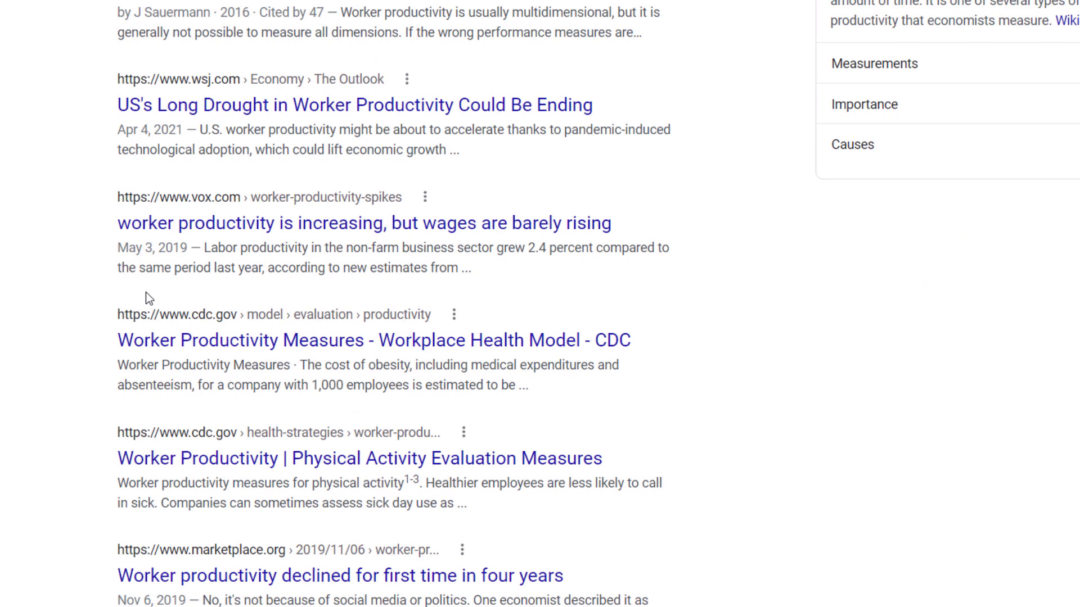
{"action": "left_click", "coordinate": [15, 37]}
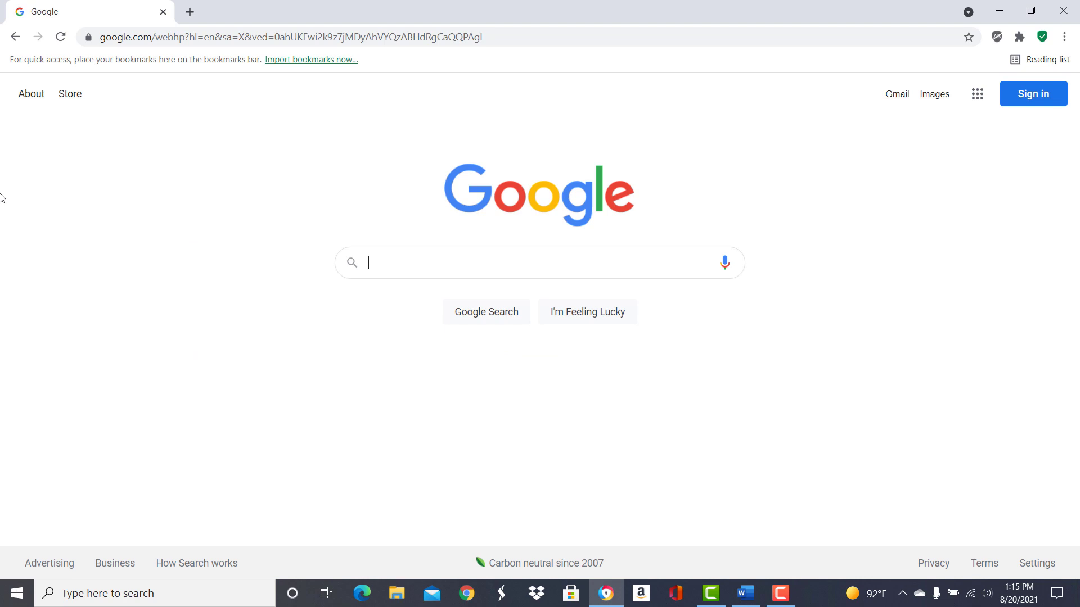